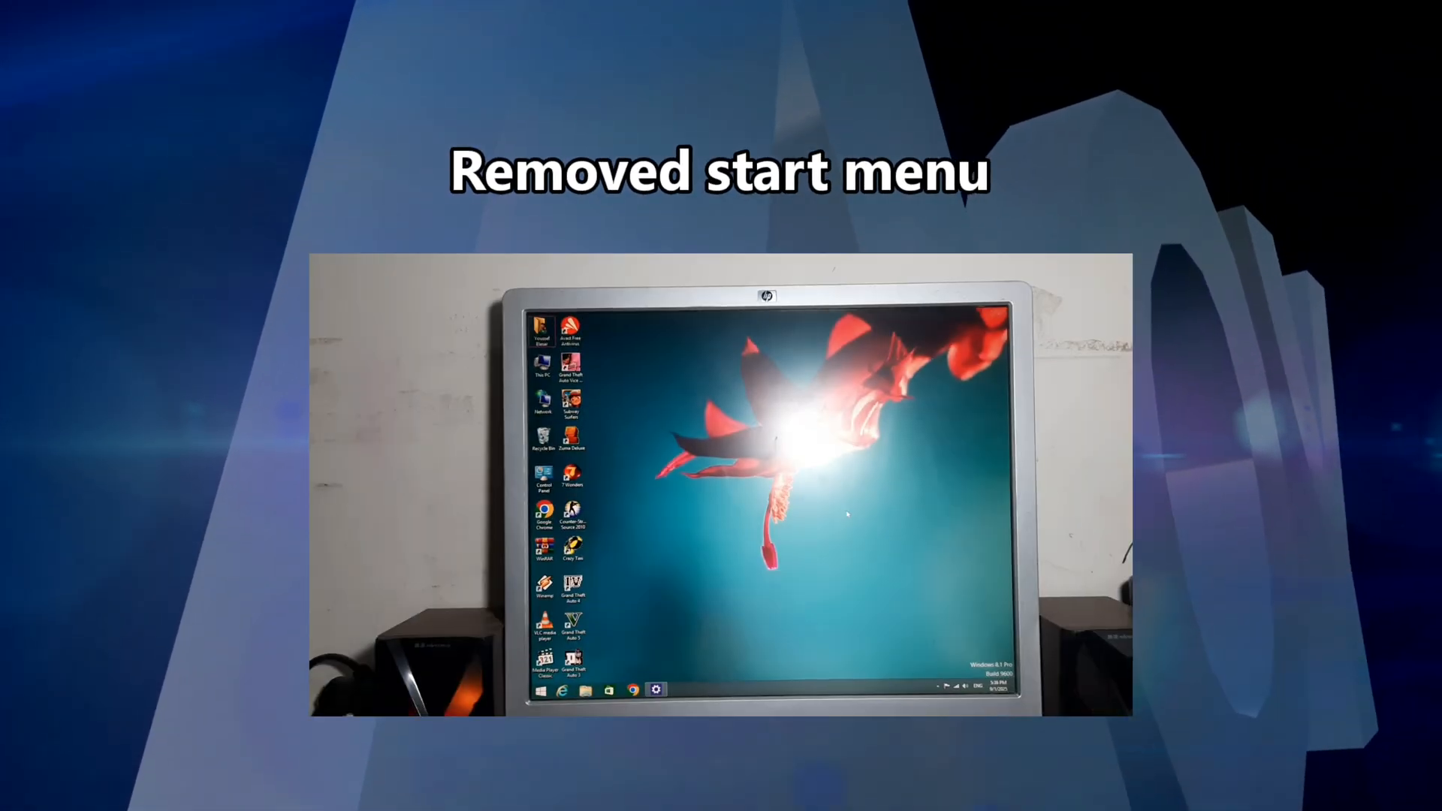
# Bring up the Start screen of live tiles, then open and close the Search pane.
pyautogui.click(540, 689)
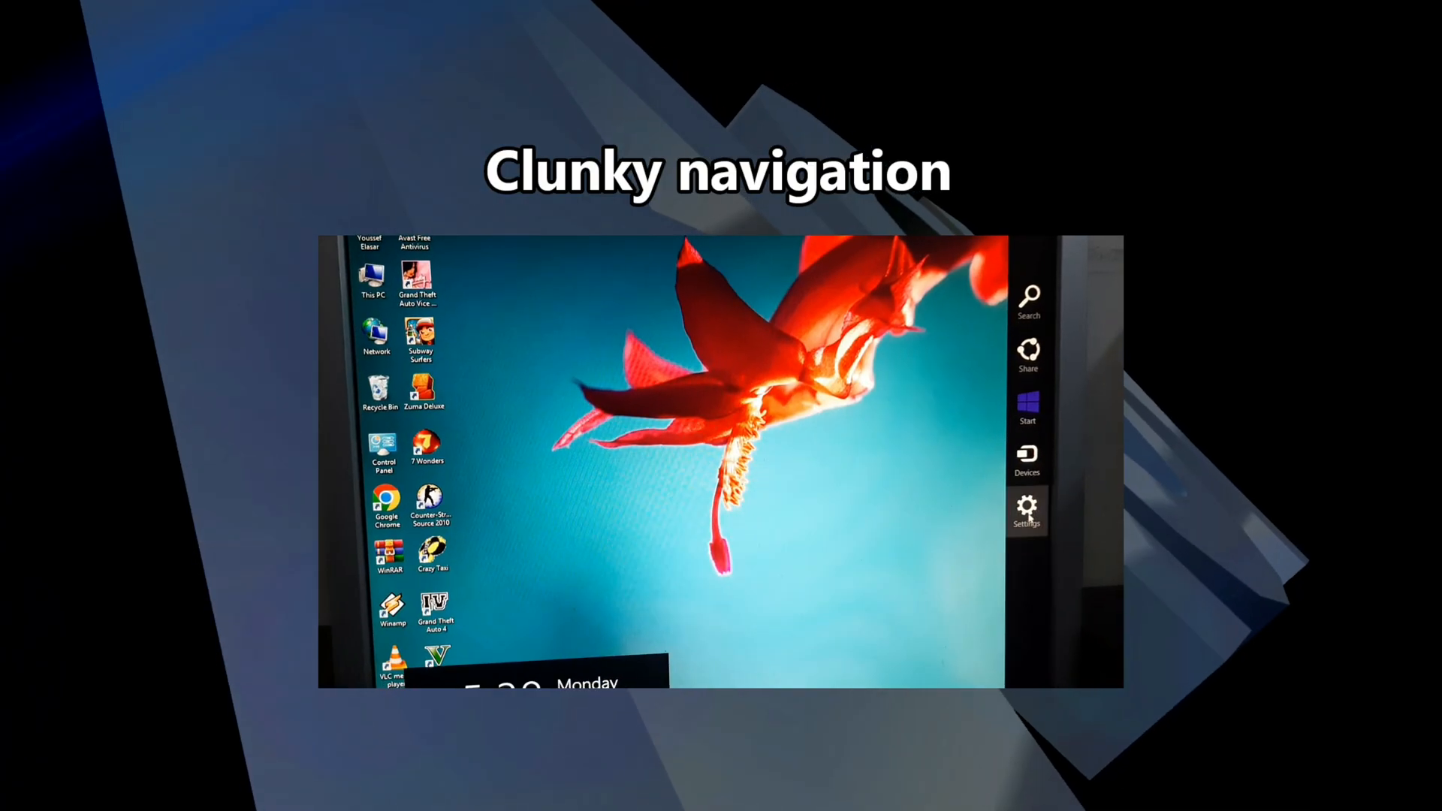
pyautogui.click(1027, 511)
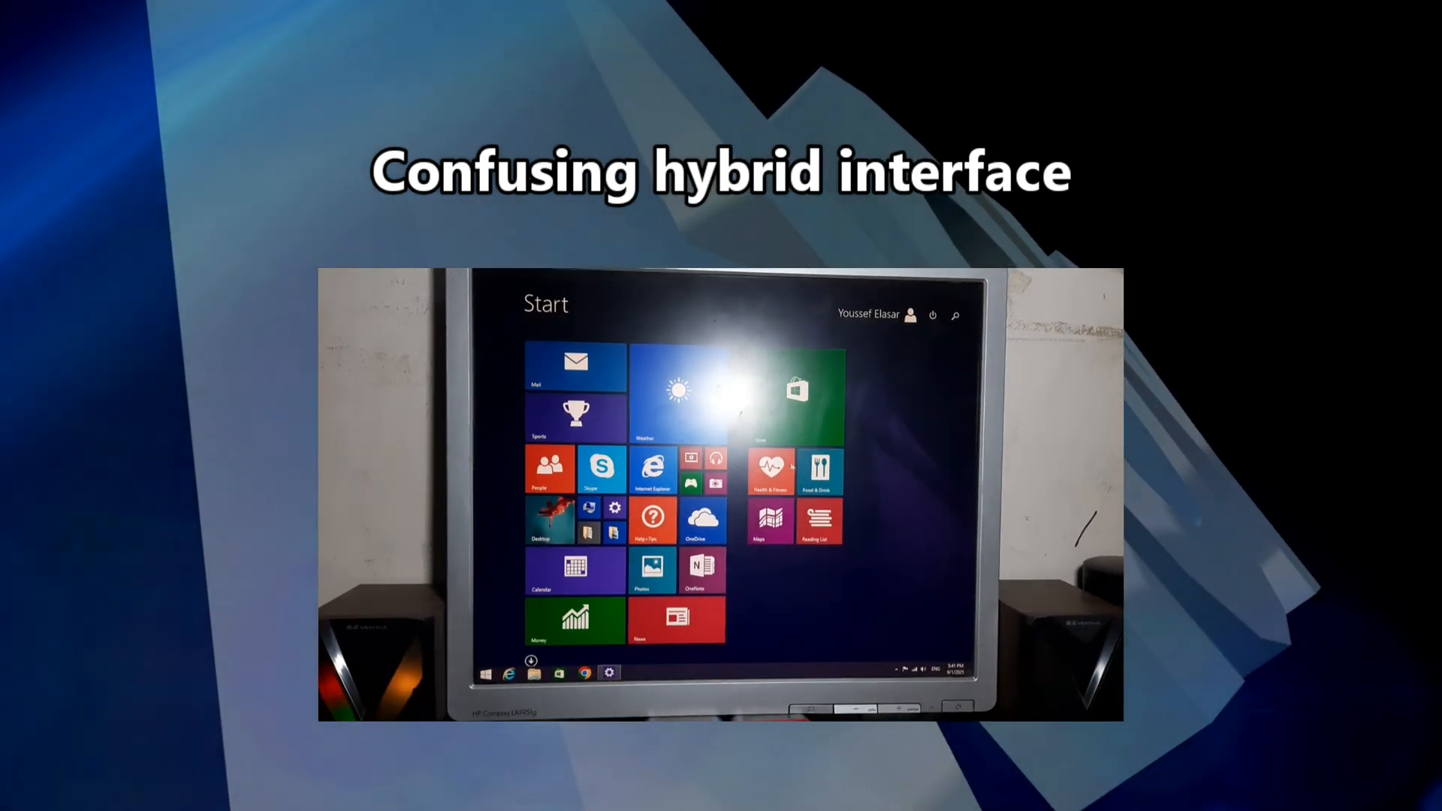
pyautogui.click(601, 469)
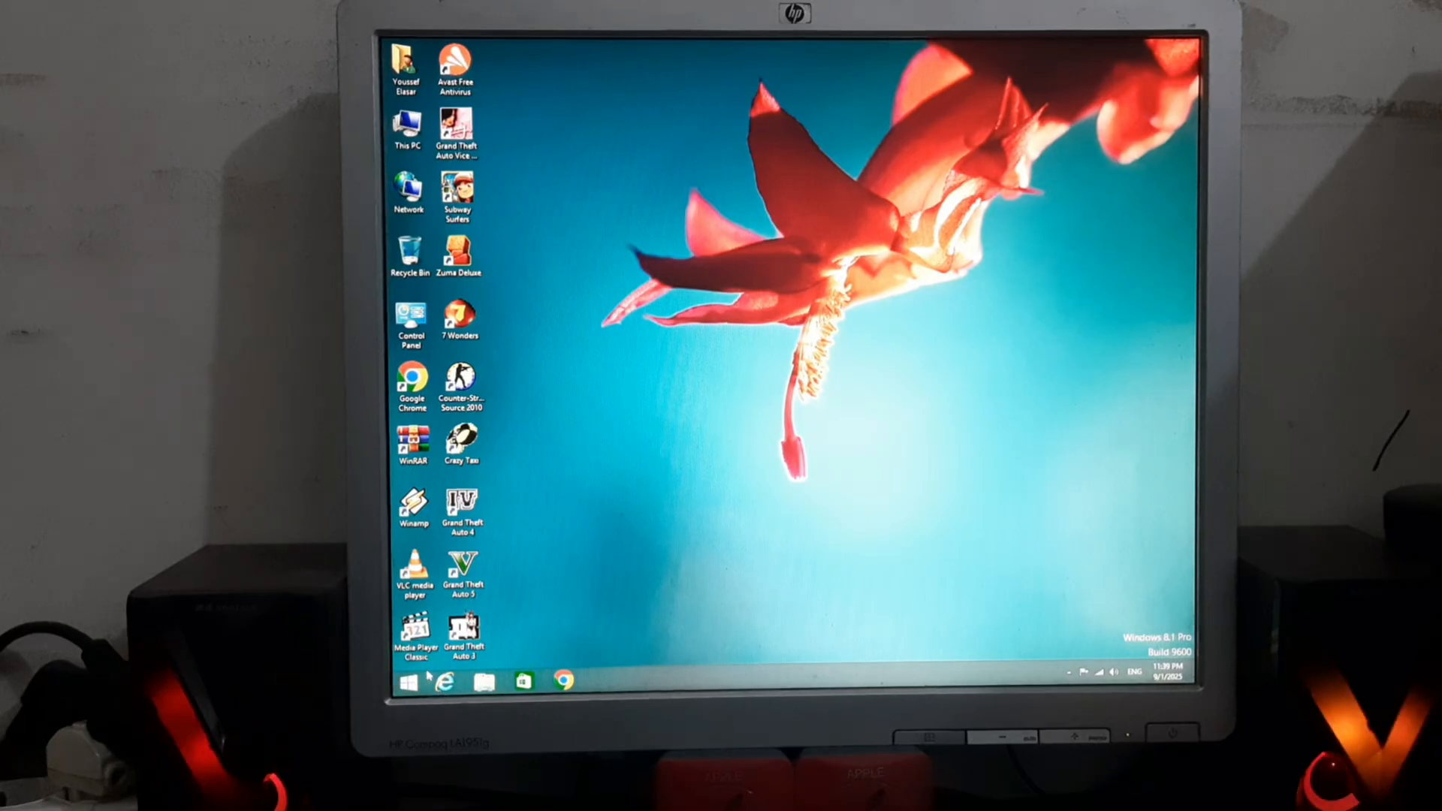
pyautogui.click(407, 683)
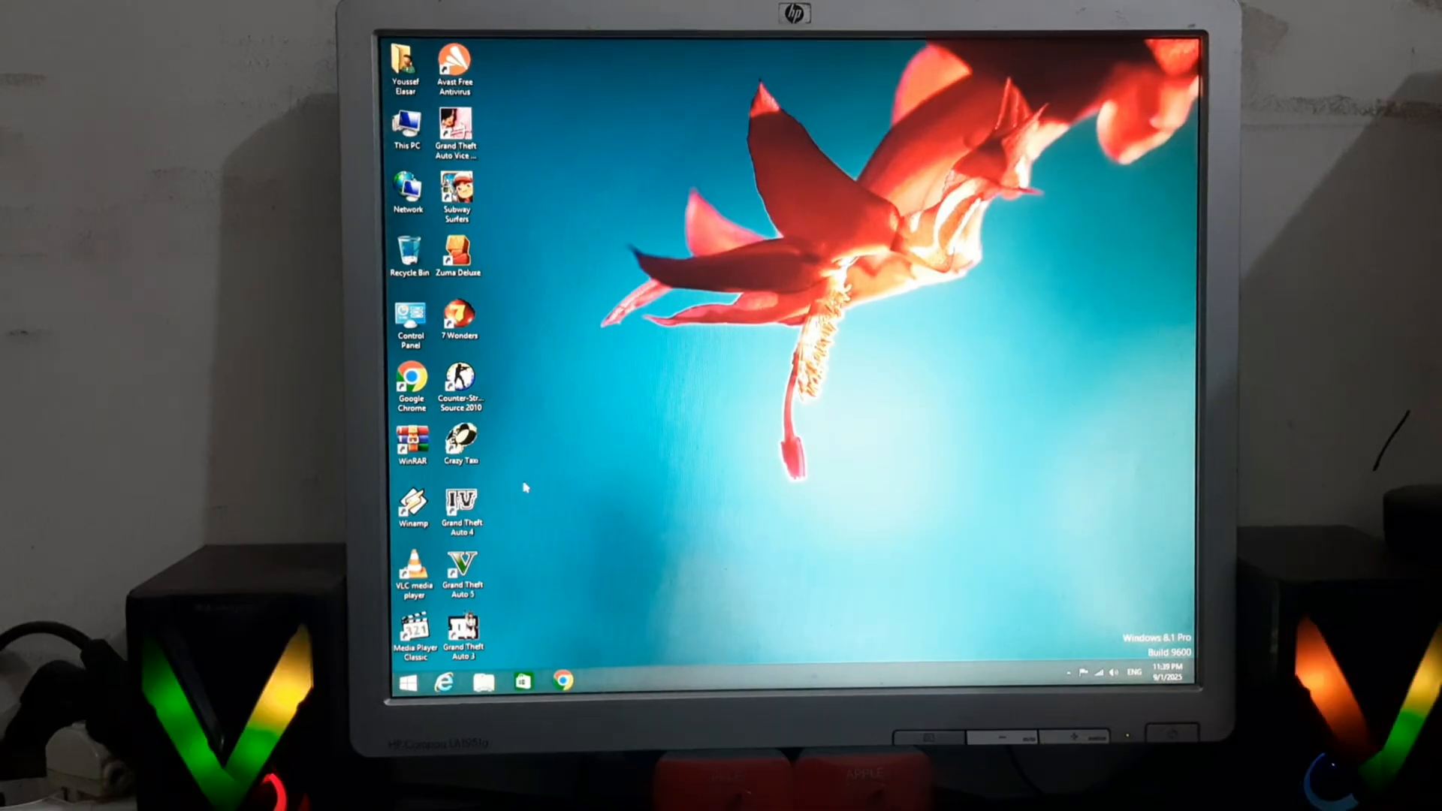
pyautogui.click(407, 683)
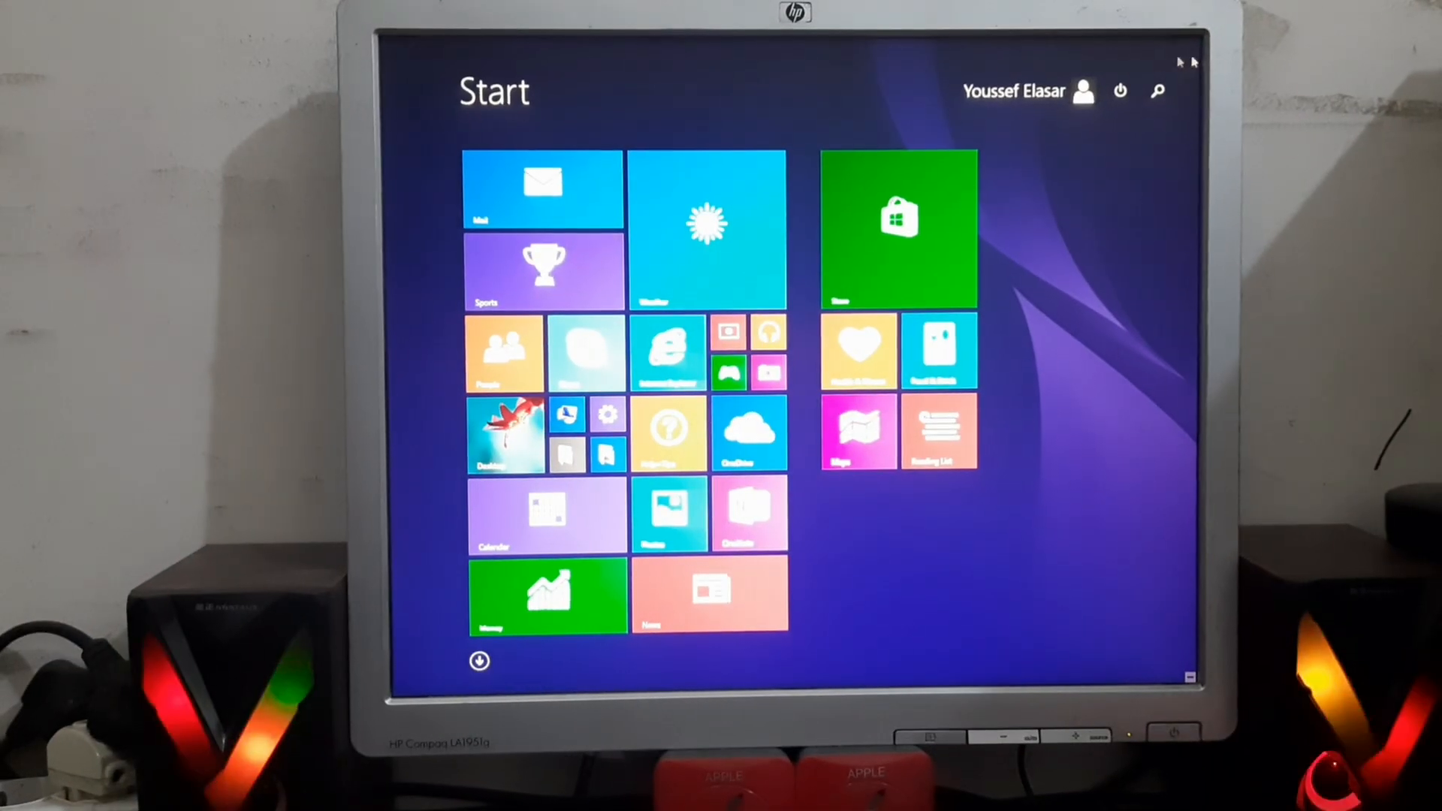
pyautogui.click(1157, 90)
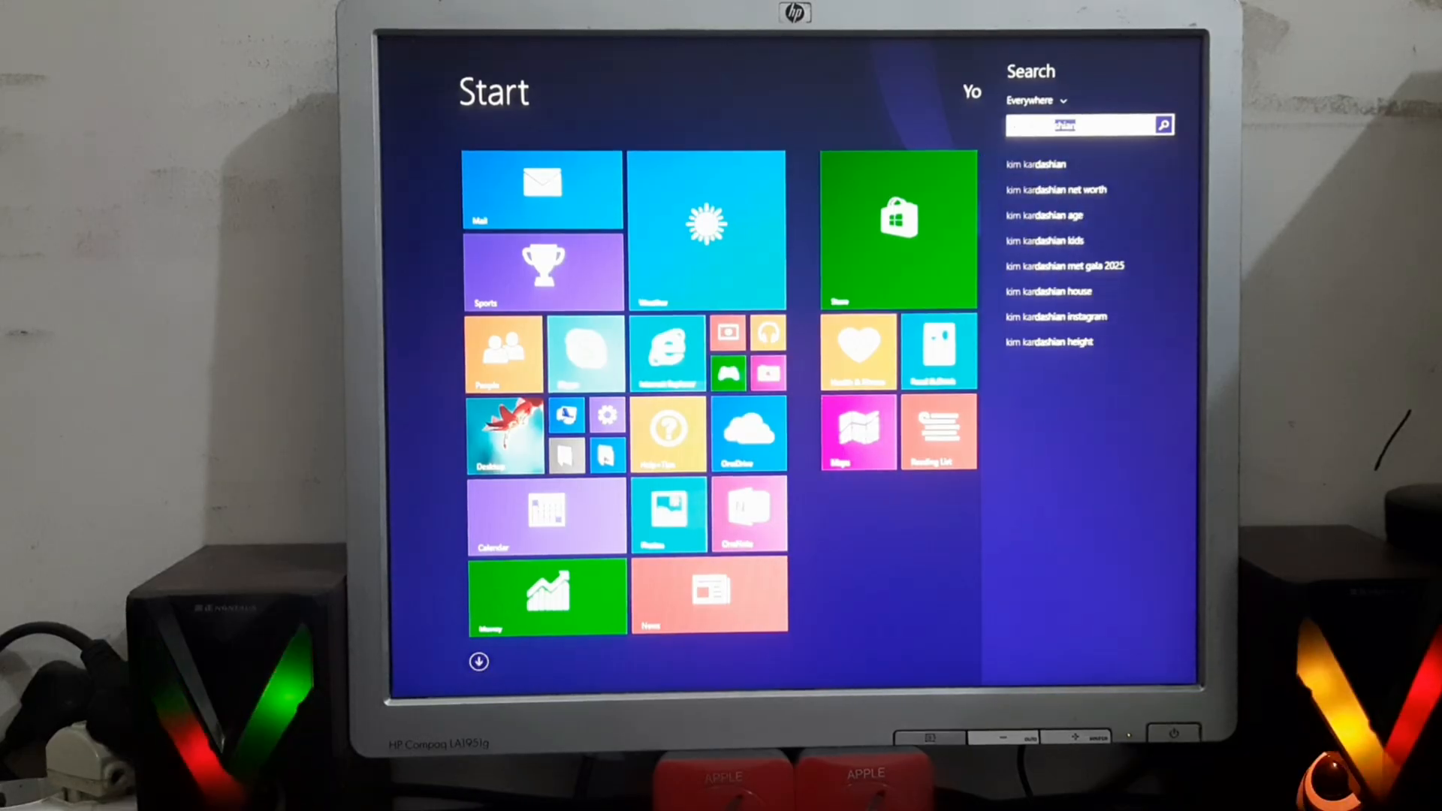
pyautogui.click(1162, 124)
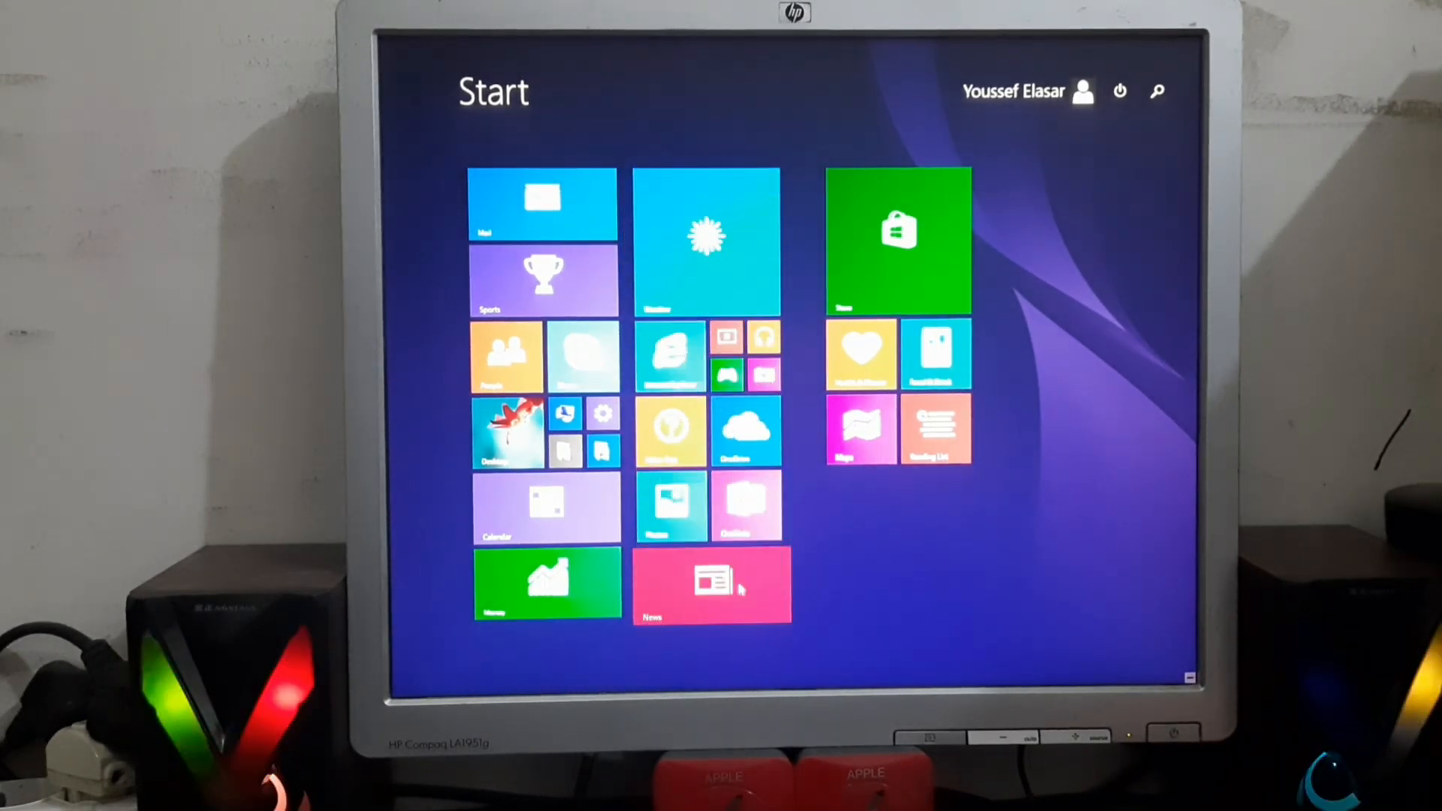
# Name the Start tile groups 'Group 1' and 'Group 2', then open PC settings on Personalize.
pyautogui.click(1188, 677)
pyautogui.write('Group 1')
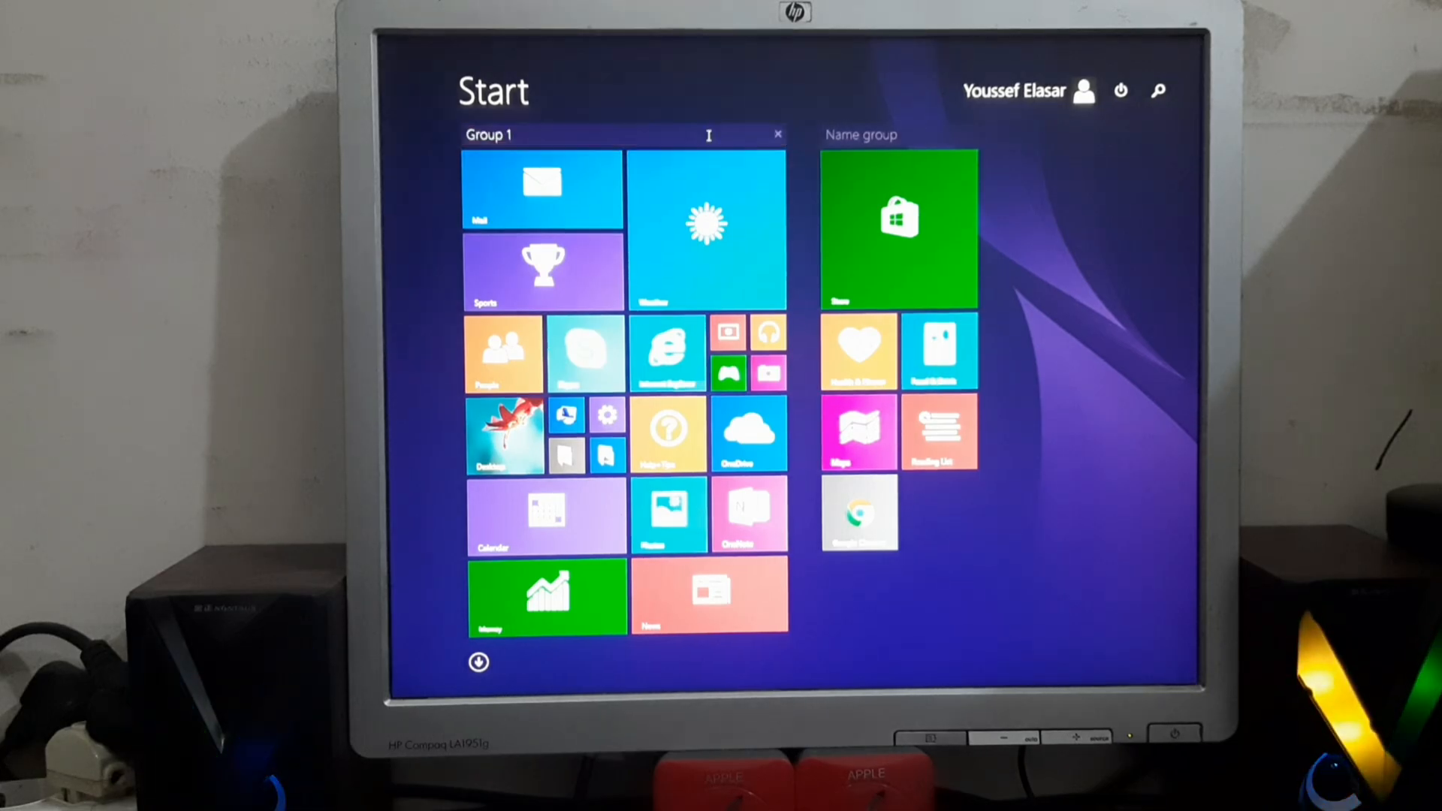
pyautogui.click(899, 134)
pyautogui.write('Group 2')
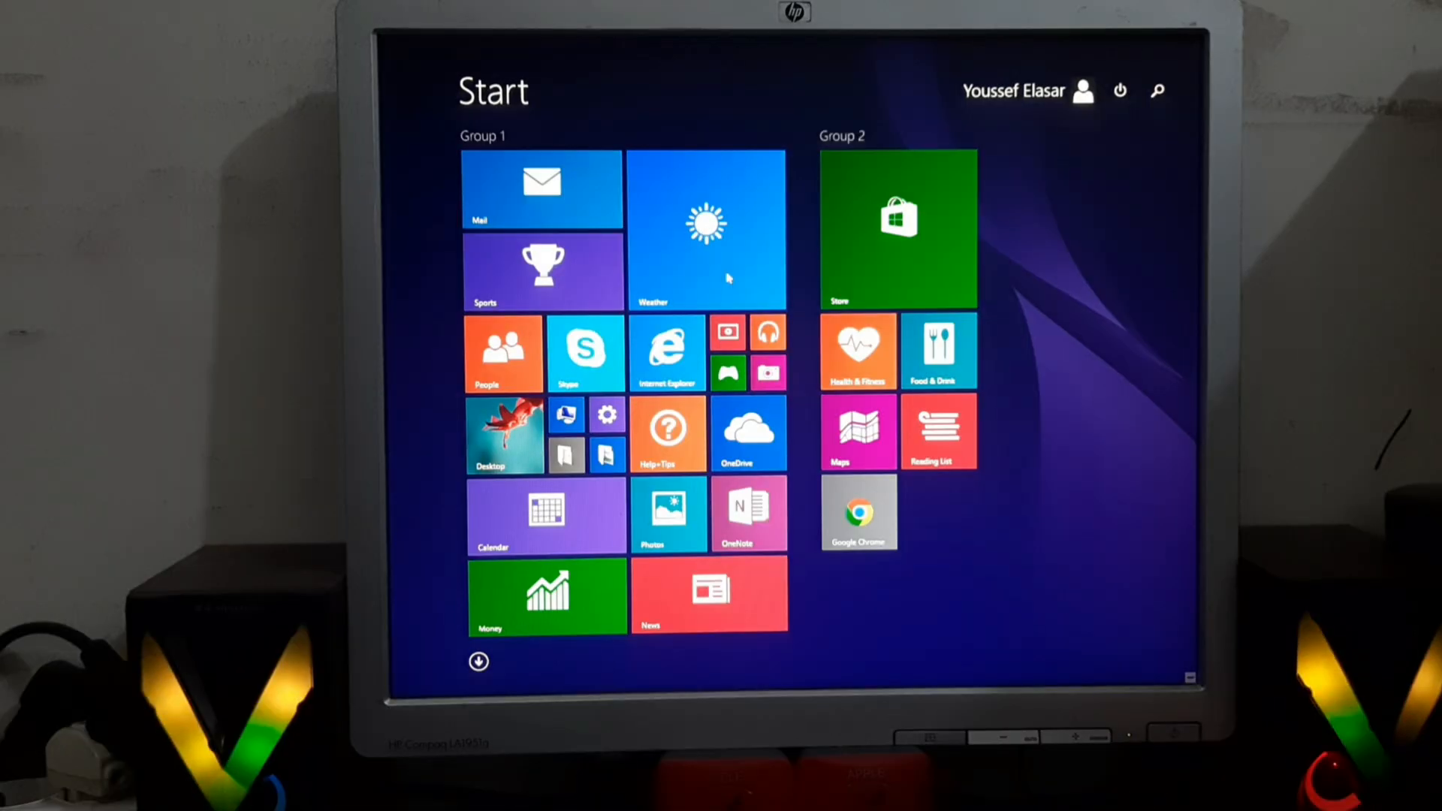
pyautogui.click(896, 230)
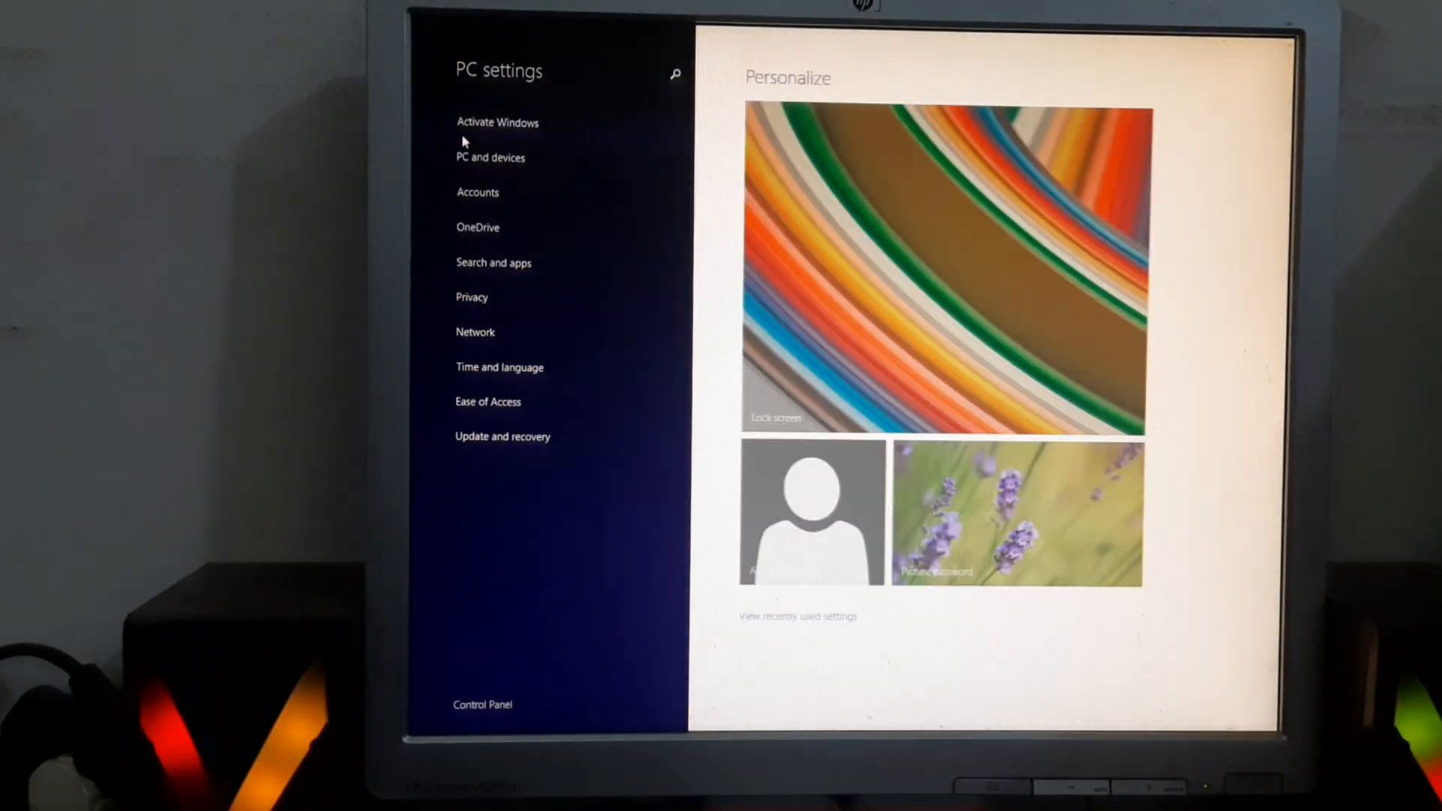
# Go to PC and devices in PC settings, then view its Devices and Corners and edges pages.
pyautogui.click(496, 122)
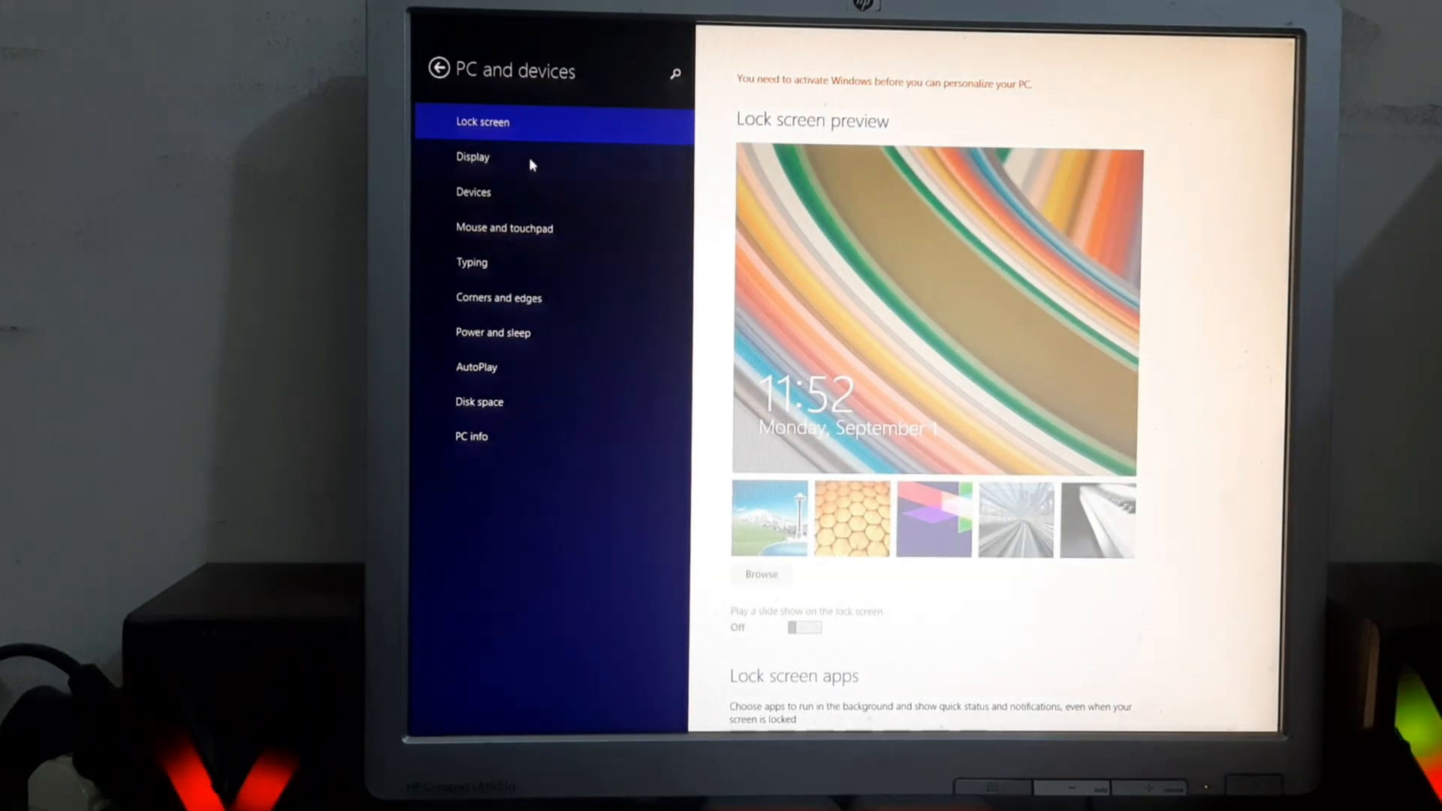
pyautogui.click(474, 192)
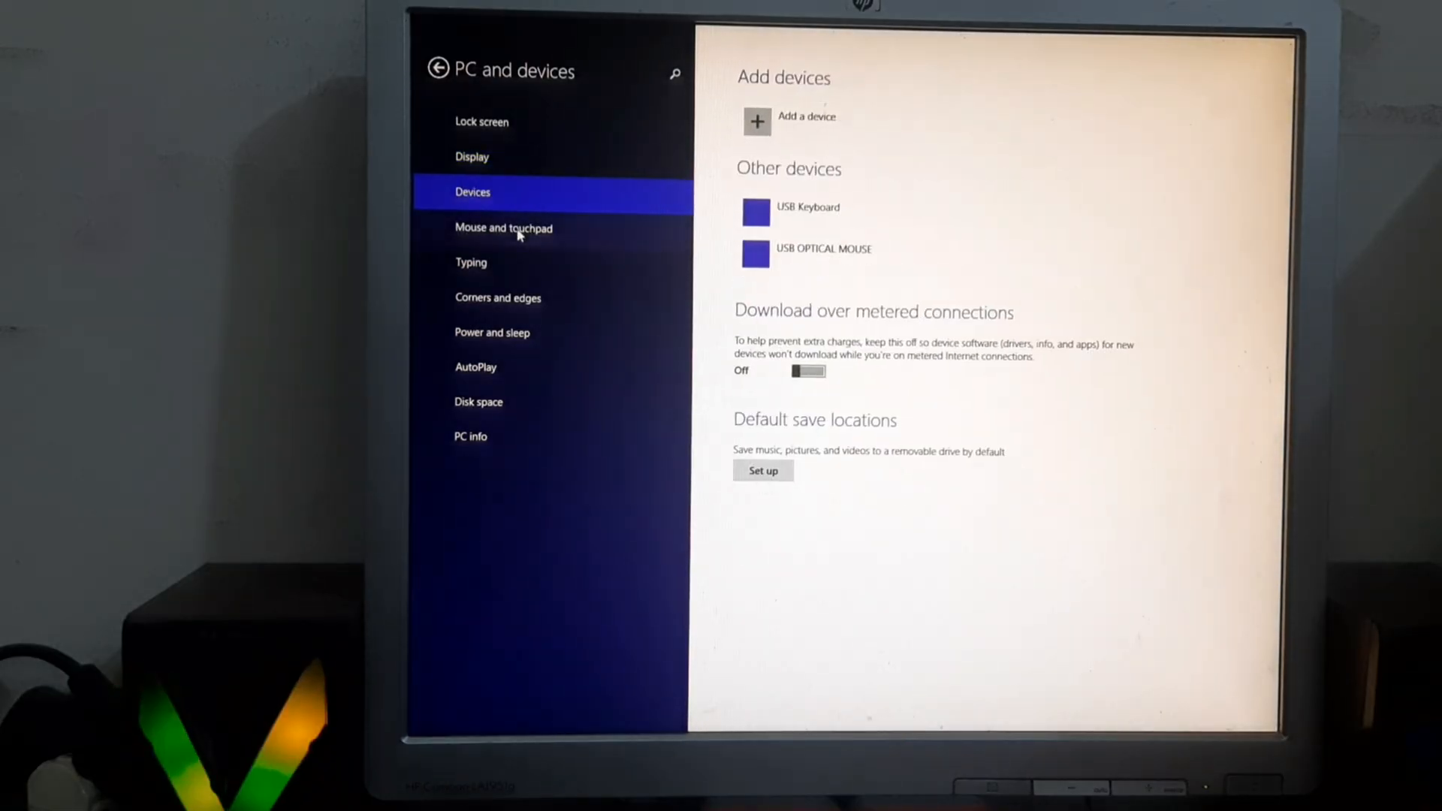
pyautogui.click(499, 297)
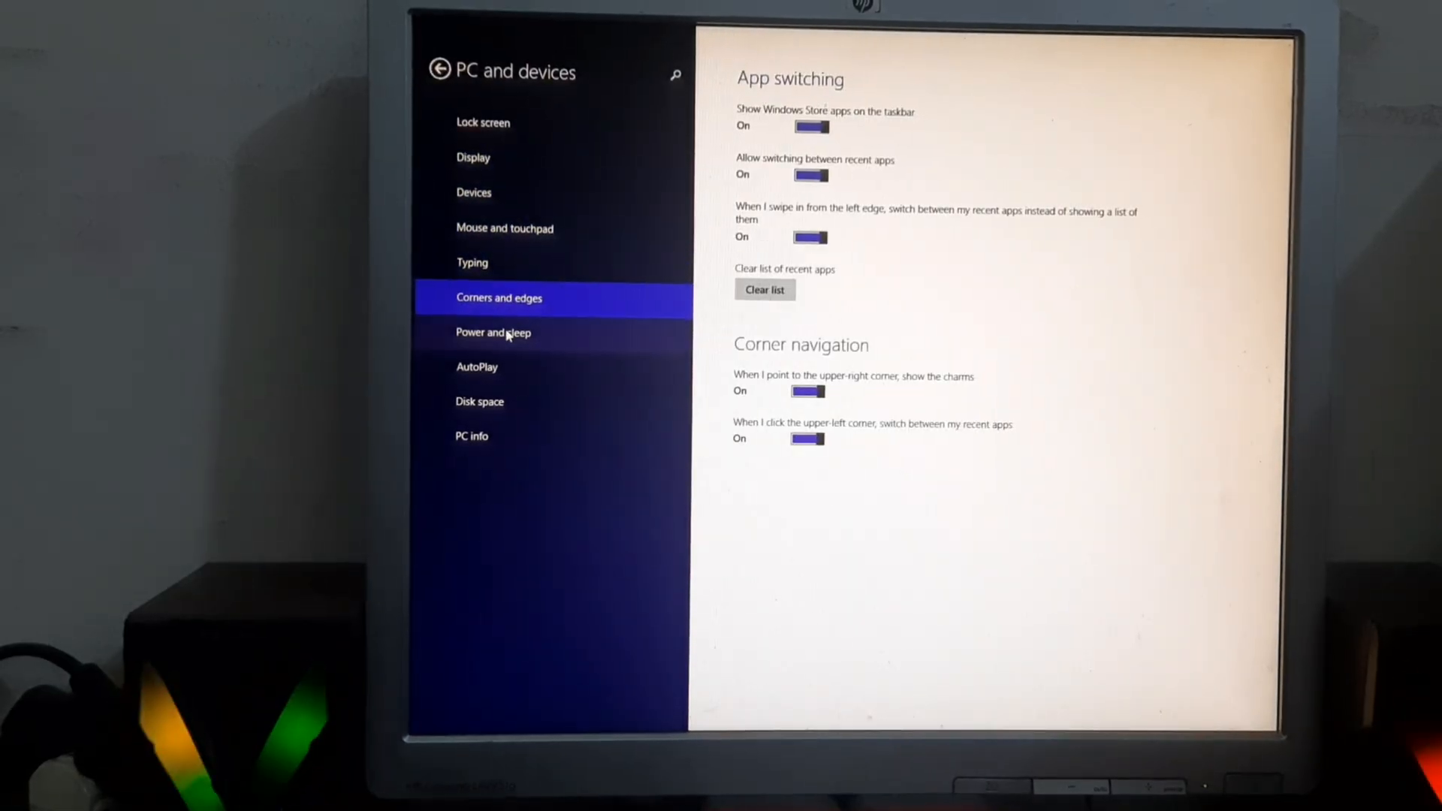